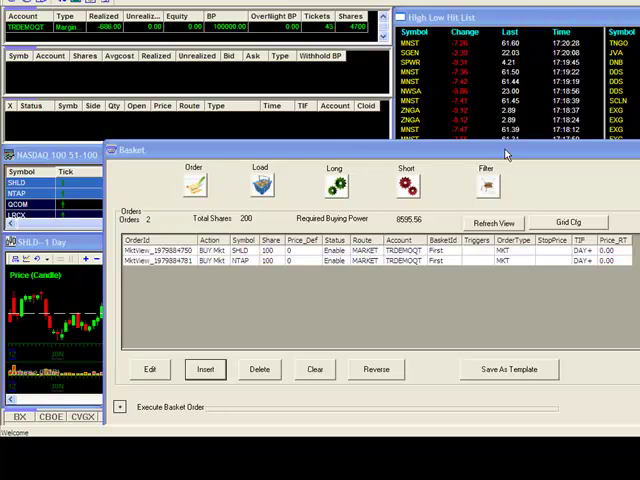
mouse_move(376, 168)
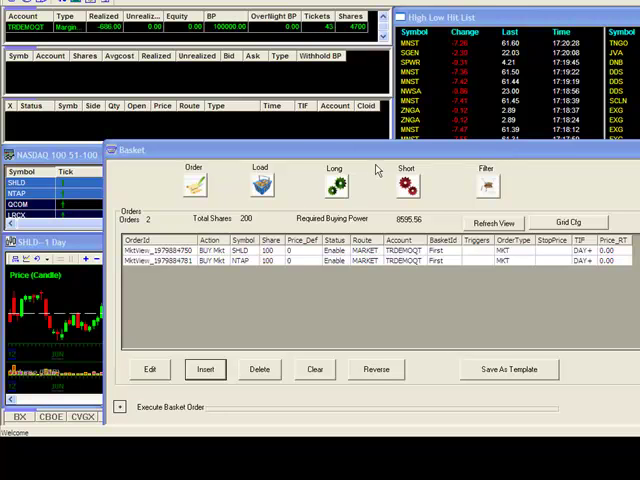
mouse_move(344, 192)
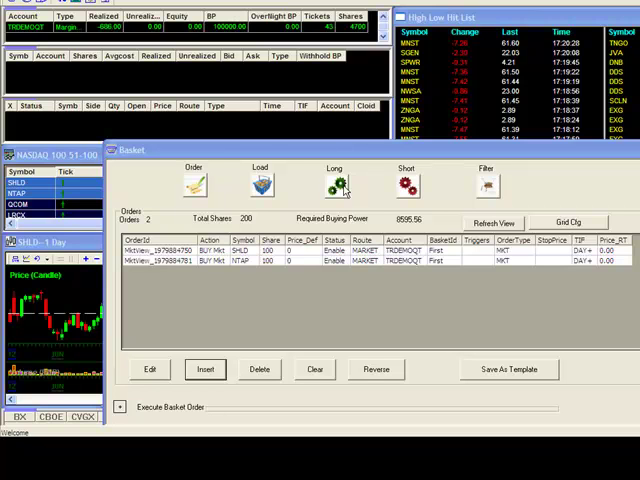
Step: Set Execute Basket Order to quantity 1000 in the chosen unit, overwriting predefined order quantities
click(328, 184)
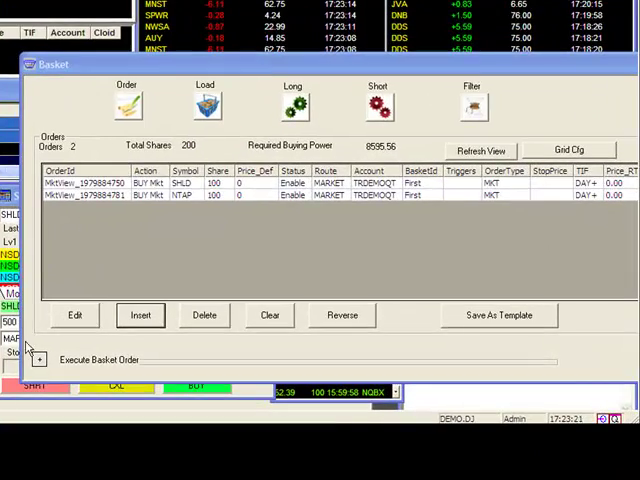
click(40, 360)
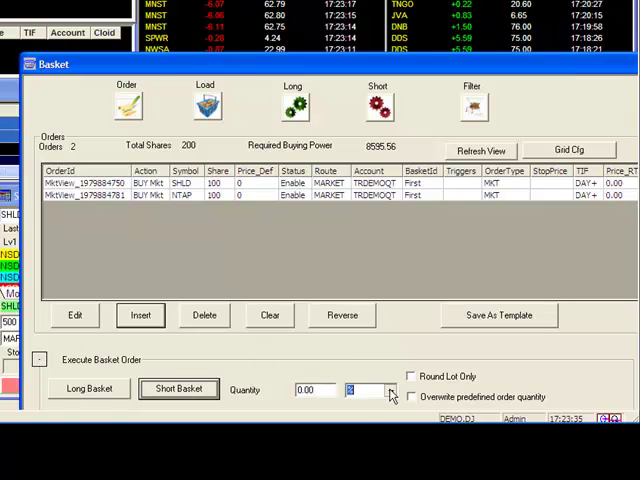
click(390, 390)
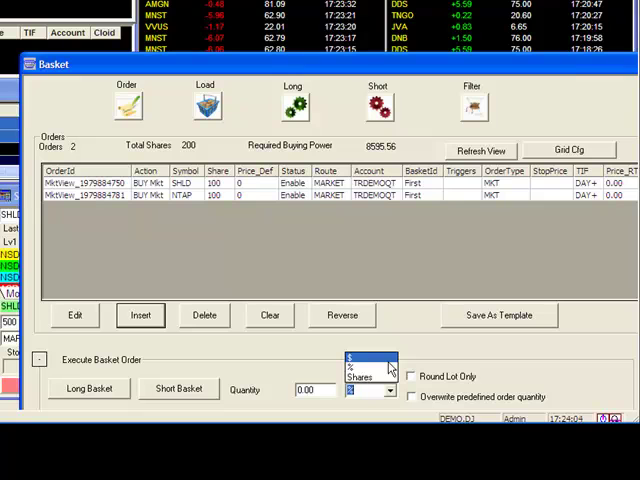
click(360, 372)
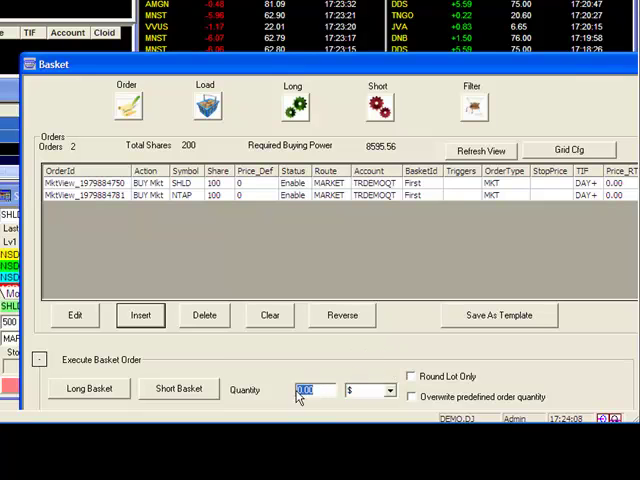
text(1000)
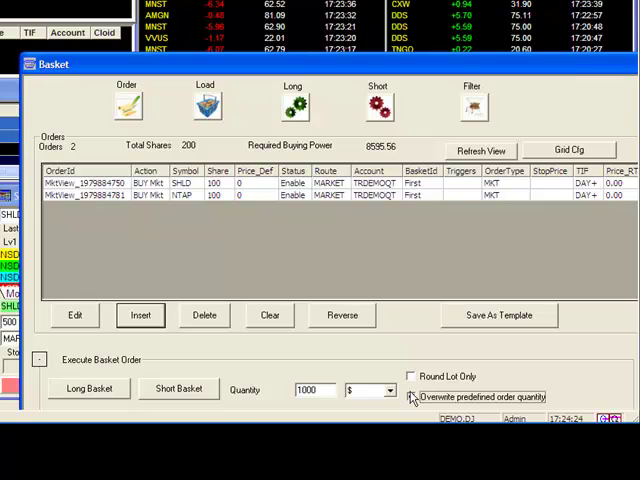
click(412, 396)
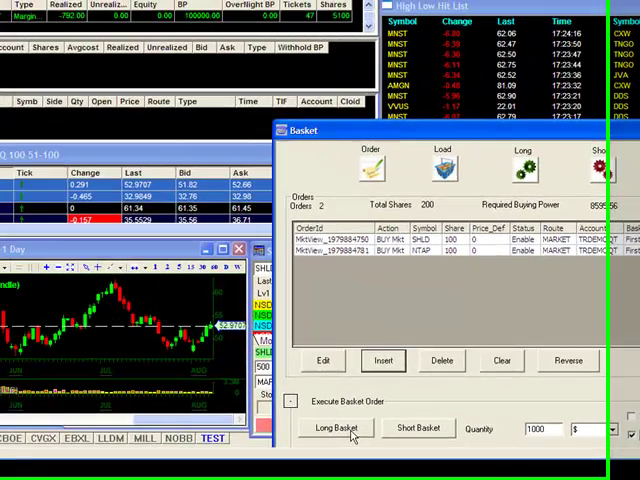
Step: Send the whole basket as a long order via Long Basket
click(334, 432)
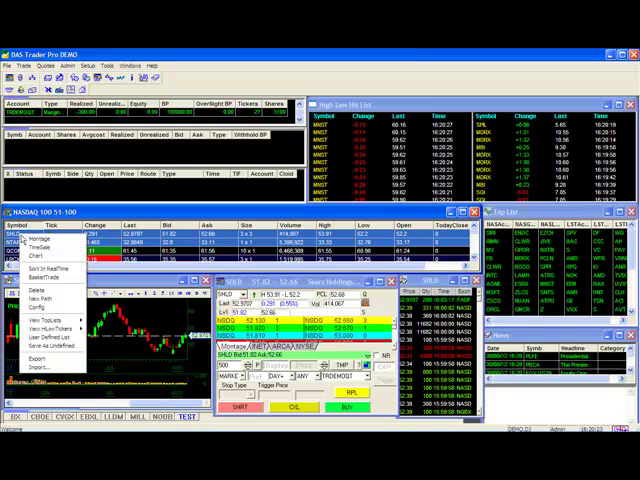
mouse_move(42, 276)
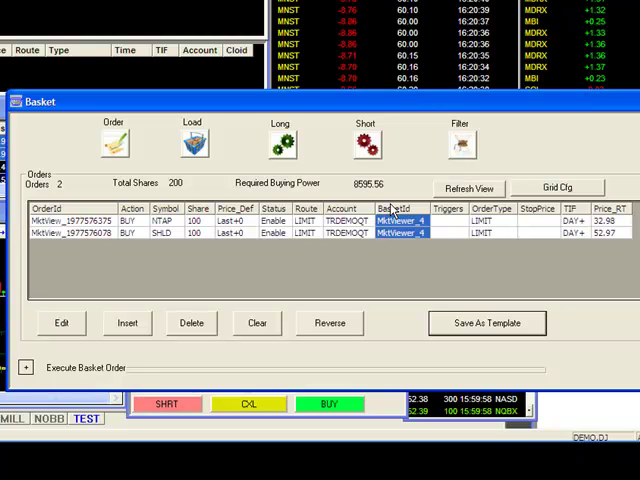
Step: Edit the first order in basket Second, giving it a new Price Def reference
click(400, 232)
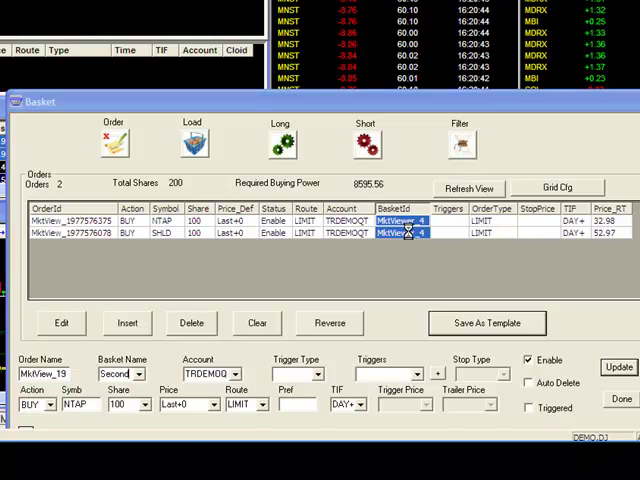
click(132, 220)
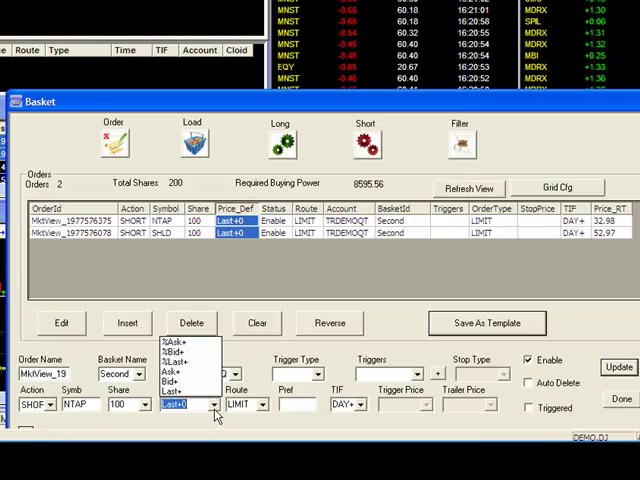
click(170, 372)
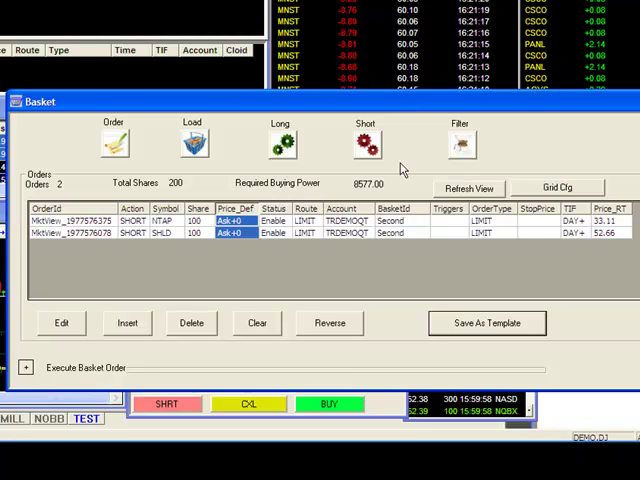
Step: Filter the list to basket First and add basket Second as its orders' trigger
click(460, 140)
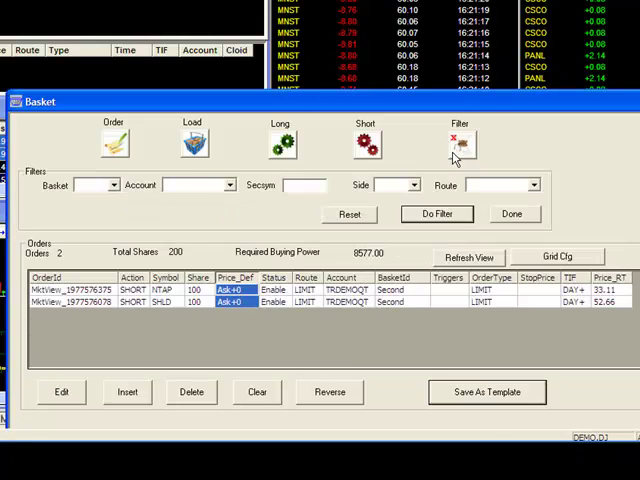
click(100, 184)
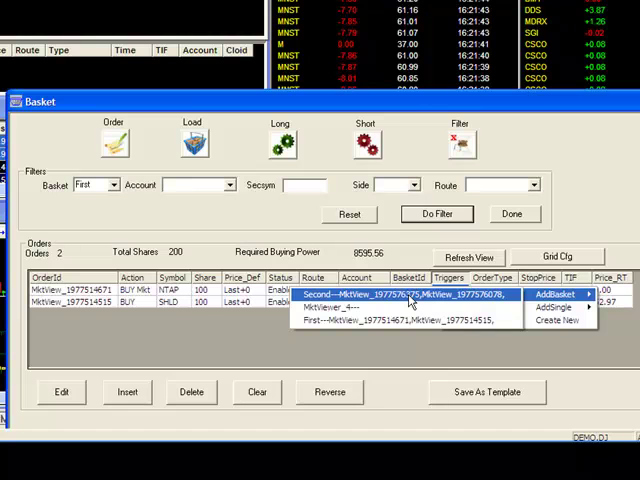
click(410, 294)
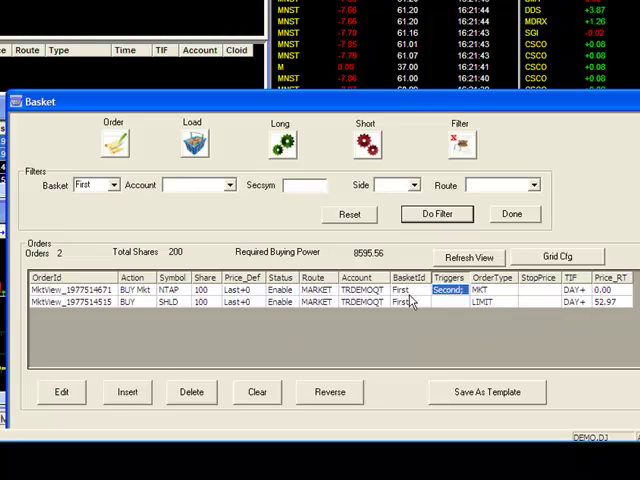